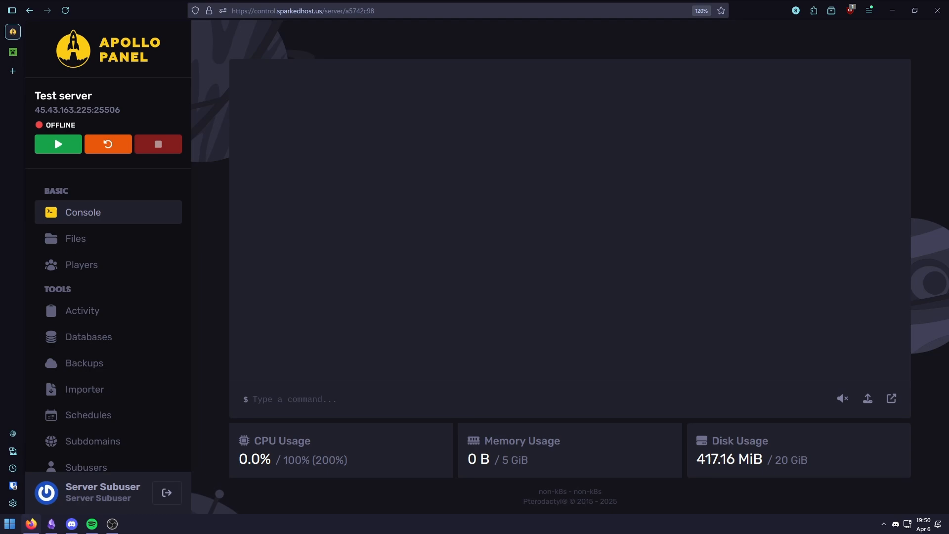
pyautogui.moveTo(226, 135)
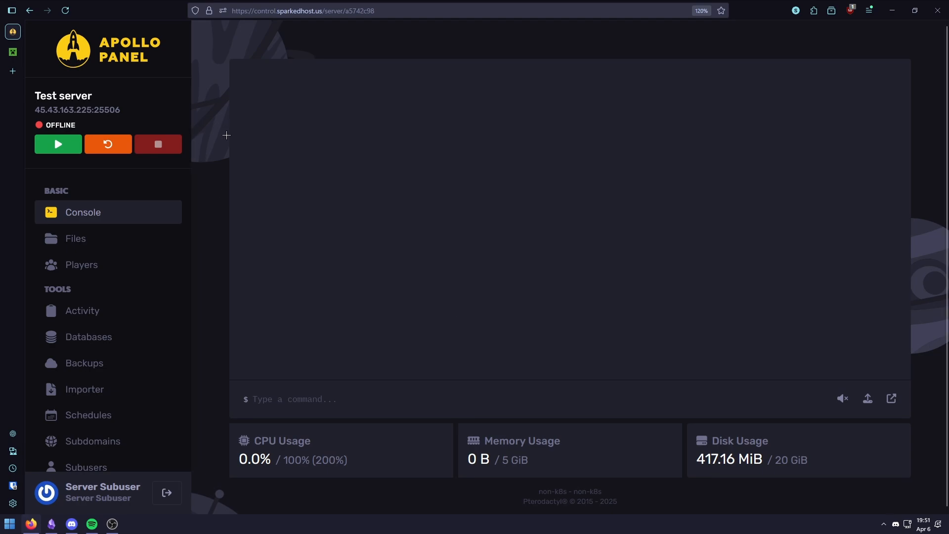
pyautogui.moveTo(591, 317)
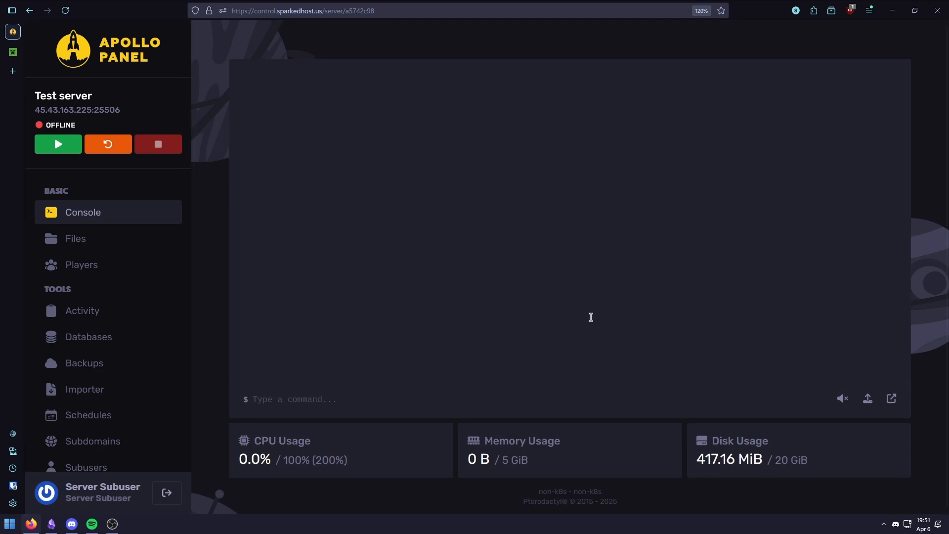
# - Open eula.txt from the server's file list in the editor
pyautogui.click(75, 239)
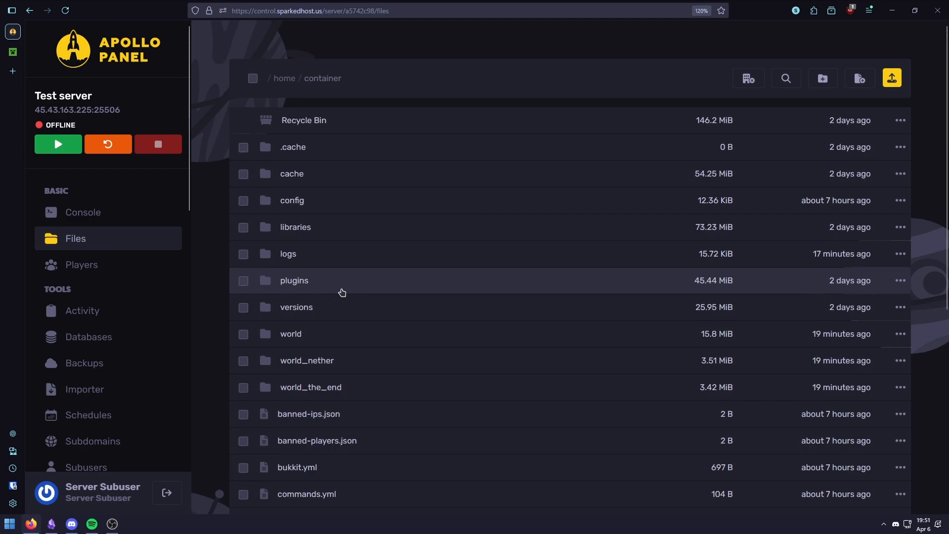
pyautogui.scroll(-3)
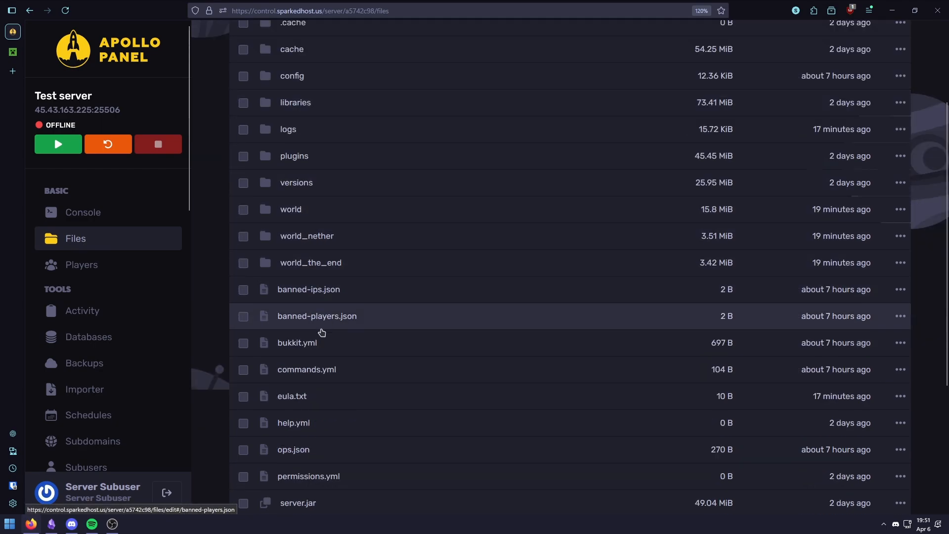
pyautogui.click(243, 396)
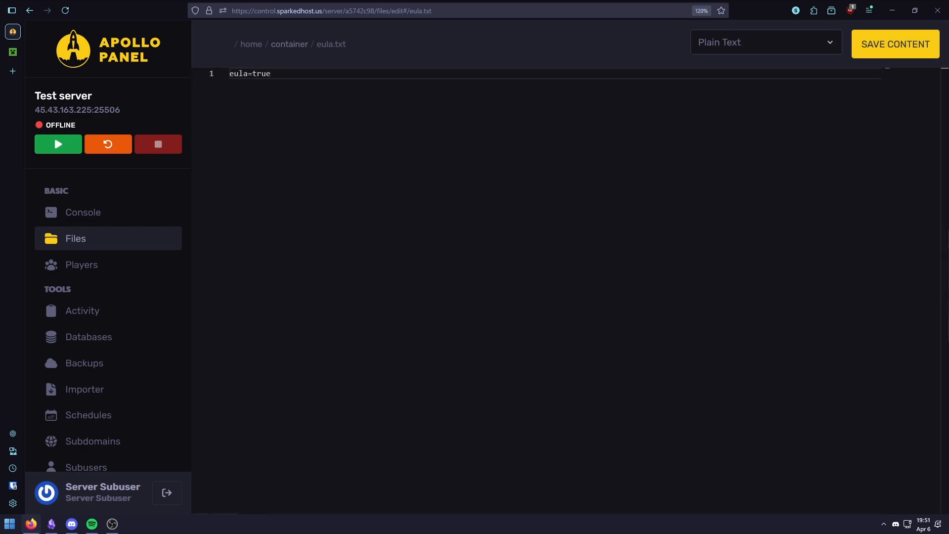
pyautogui.moveTo(503, 183)
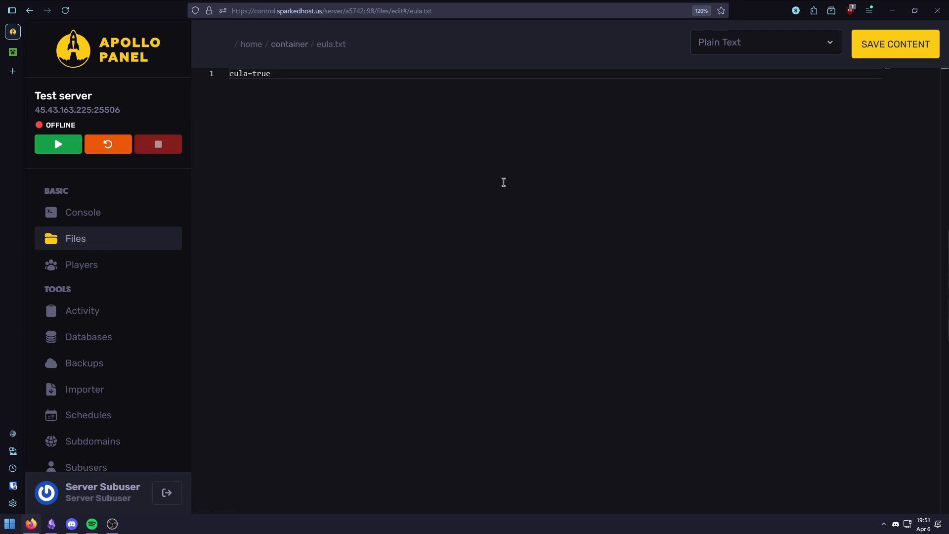
pyautogui.moveTo(774, 56)
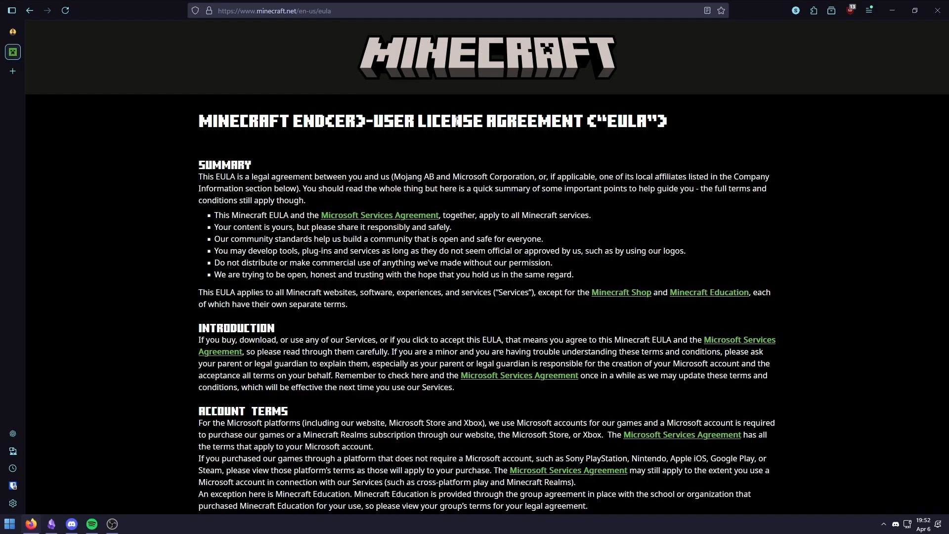
# - Scroll through the Minecraft EULA, then watch the server's startup log in Console
pyautogui.scroll(-3)
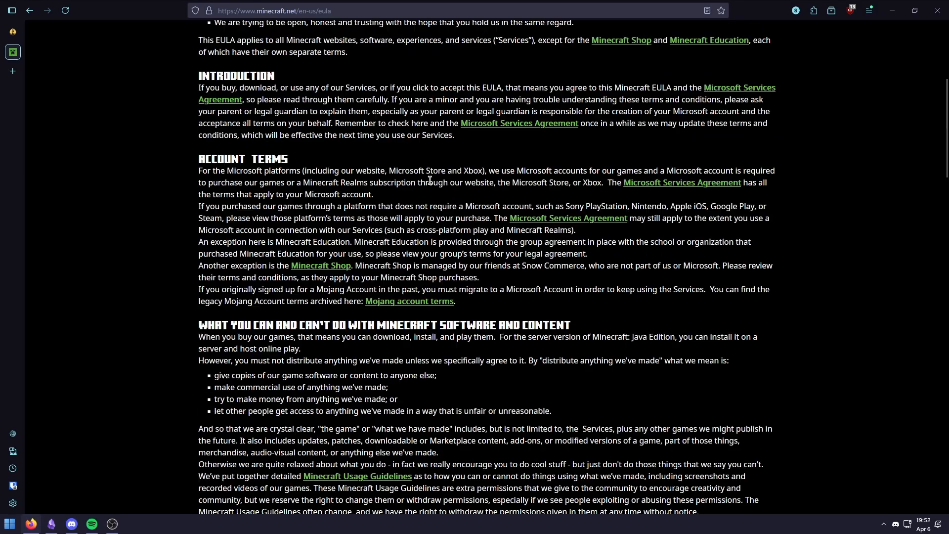
pyautogui.scroll(-3)
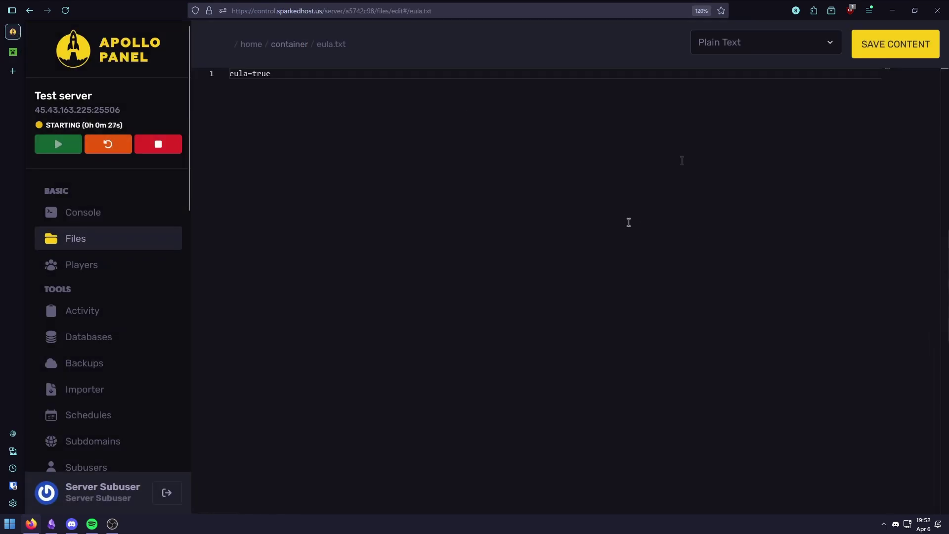
pyautogui.click(84, 212)
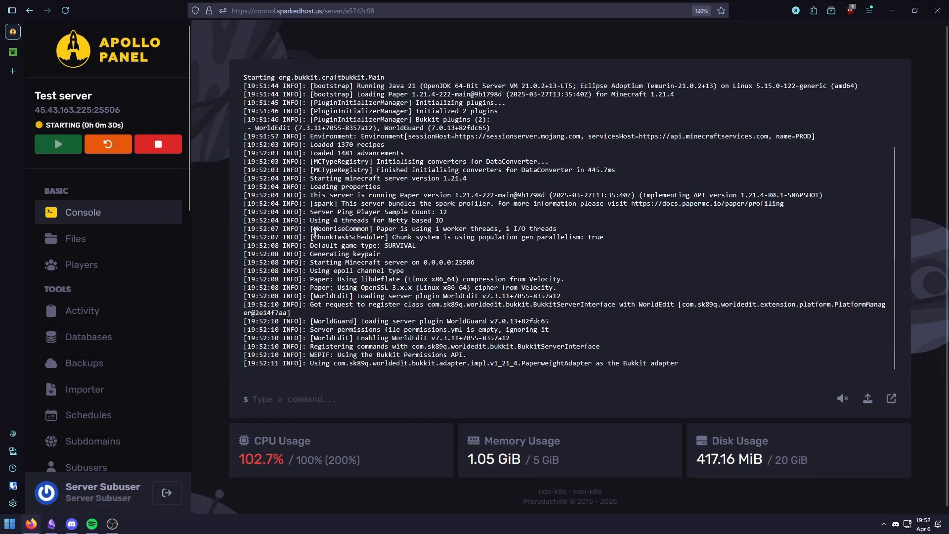